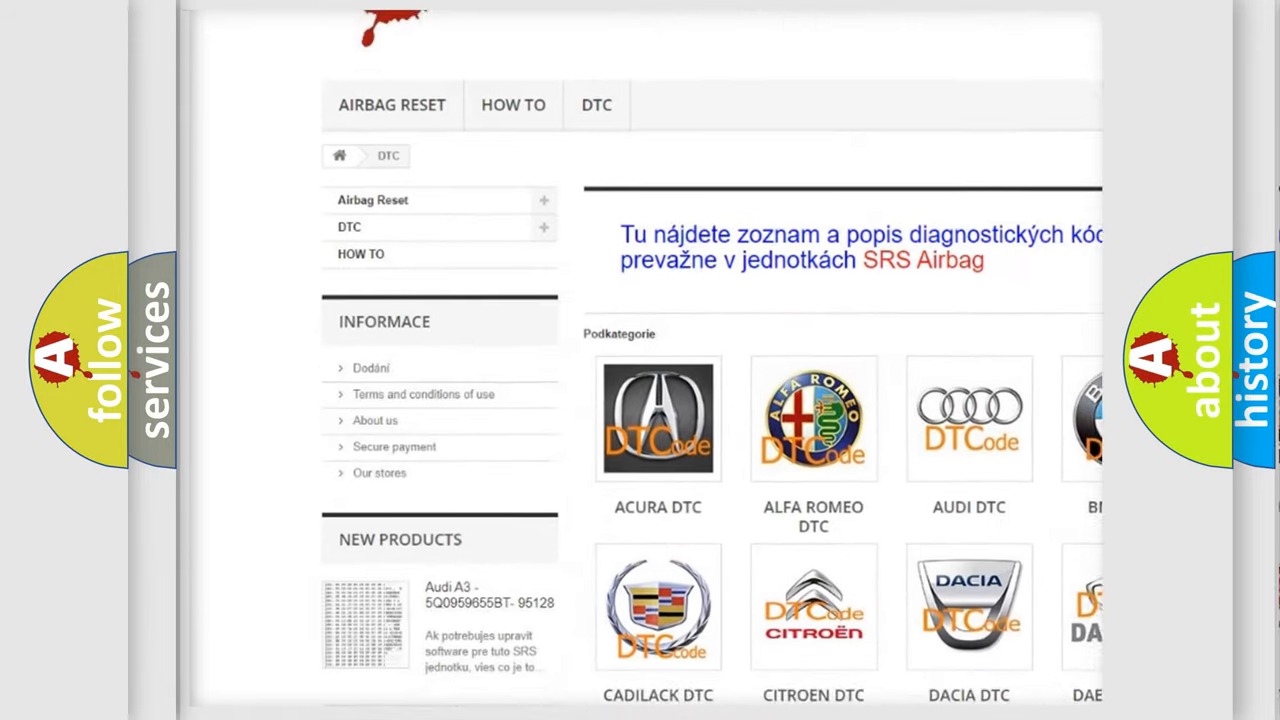
scroll(down, 3)
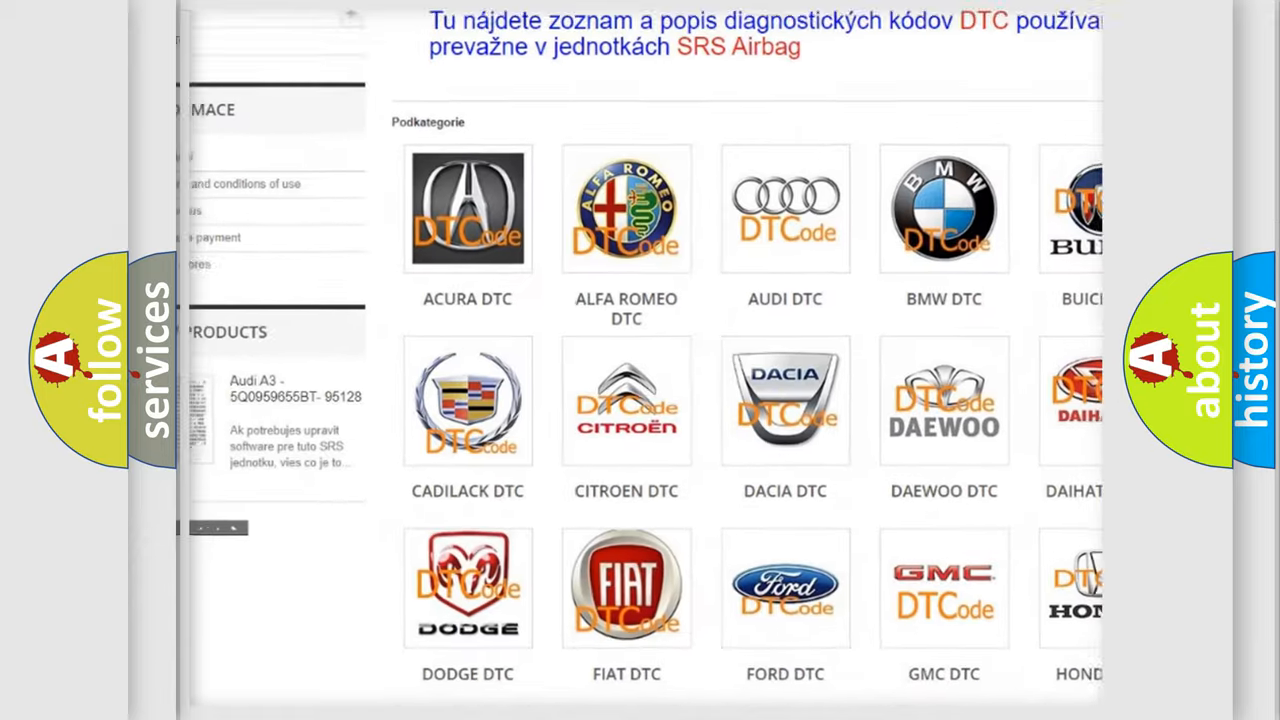